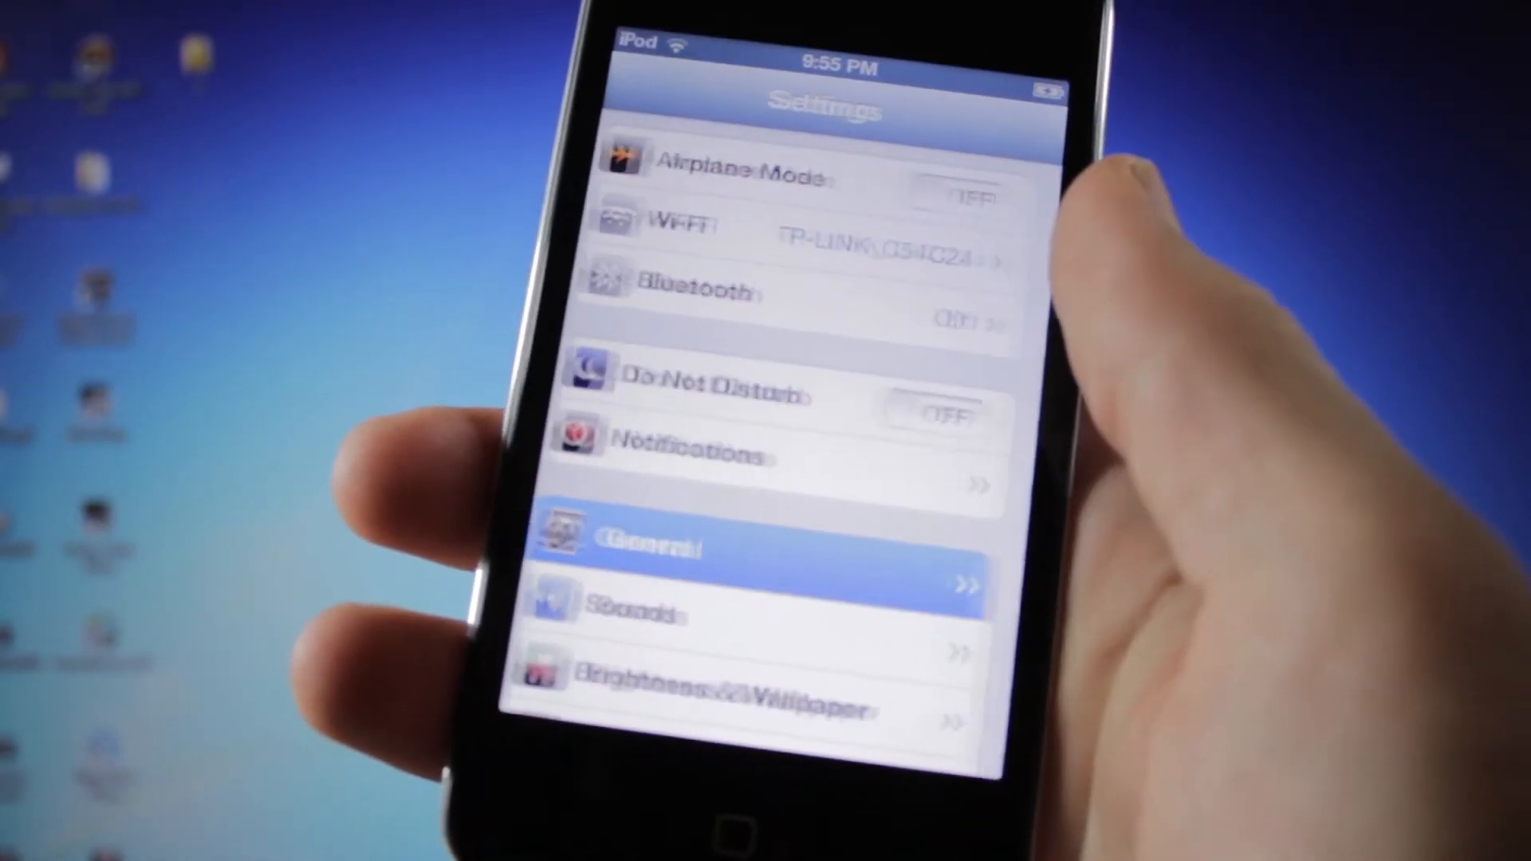
# - View General > About on the iPod, confirming version 6.0 (10A403)
pyautogui.click(644, 546)
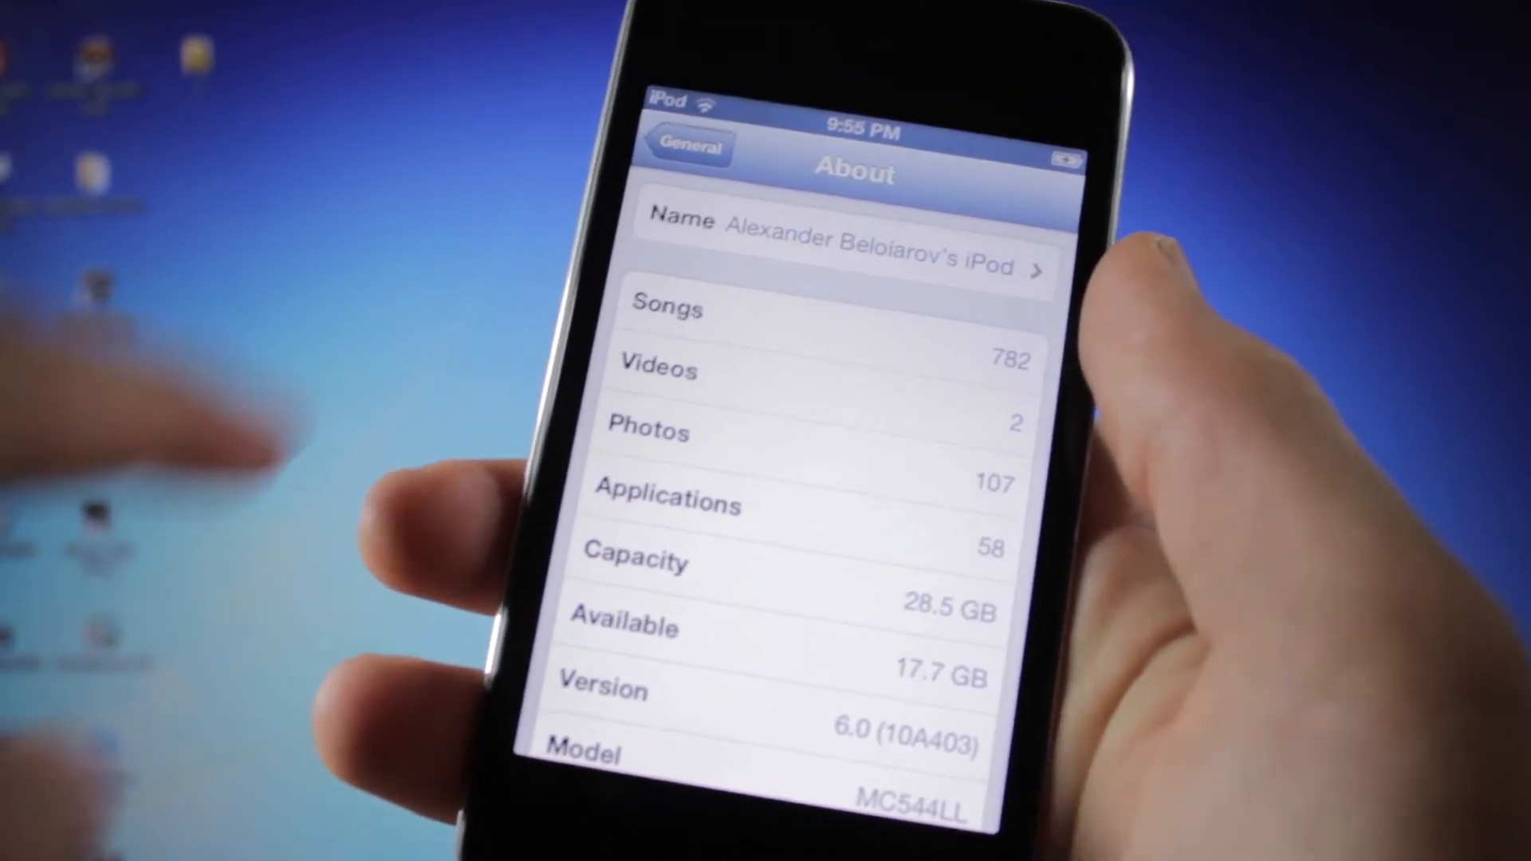
pyautogui.click(686, 146)
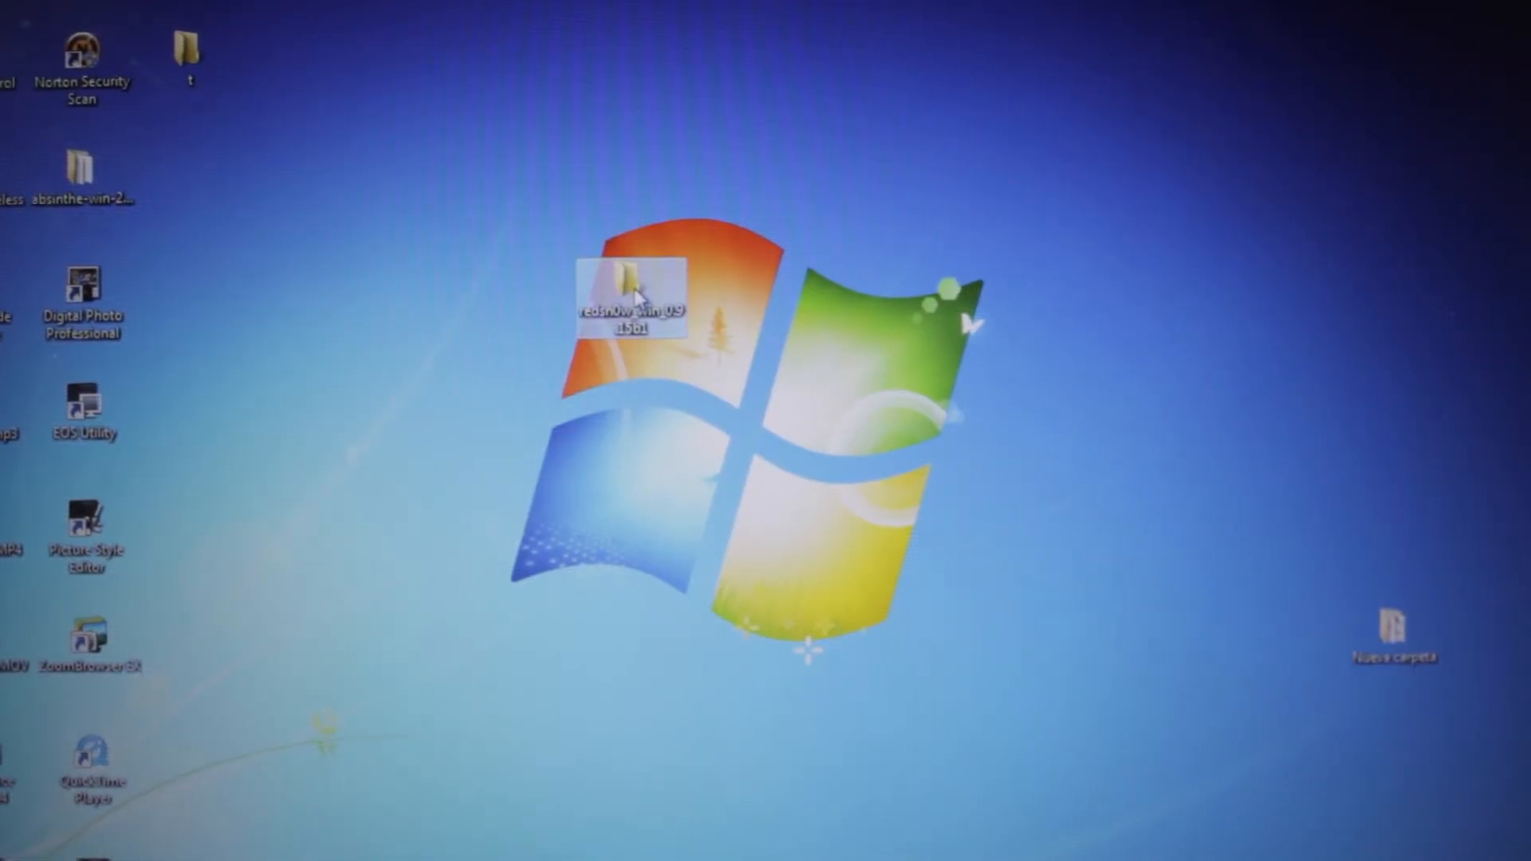
# - Launch redsn0w 0.9.15b1 from its extracted folder; it detects the iPod on iOS 6.0
pyautogui.rightClick(195, 152)
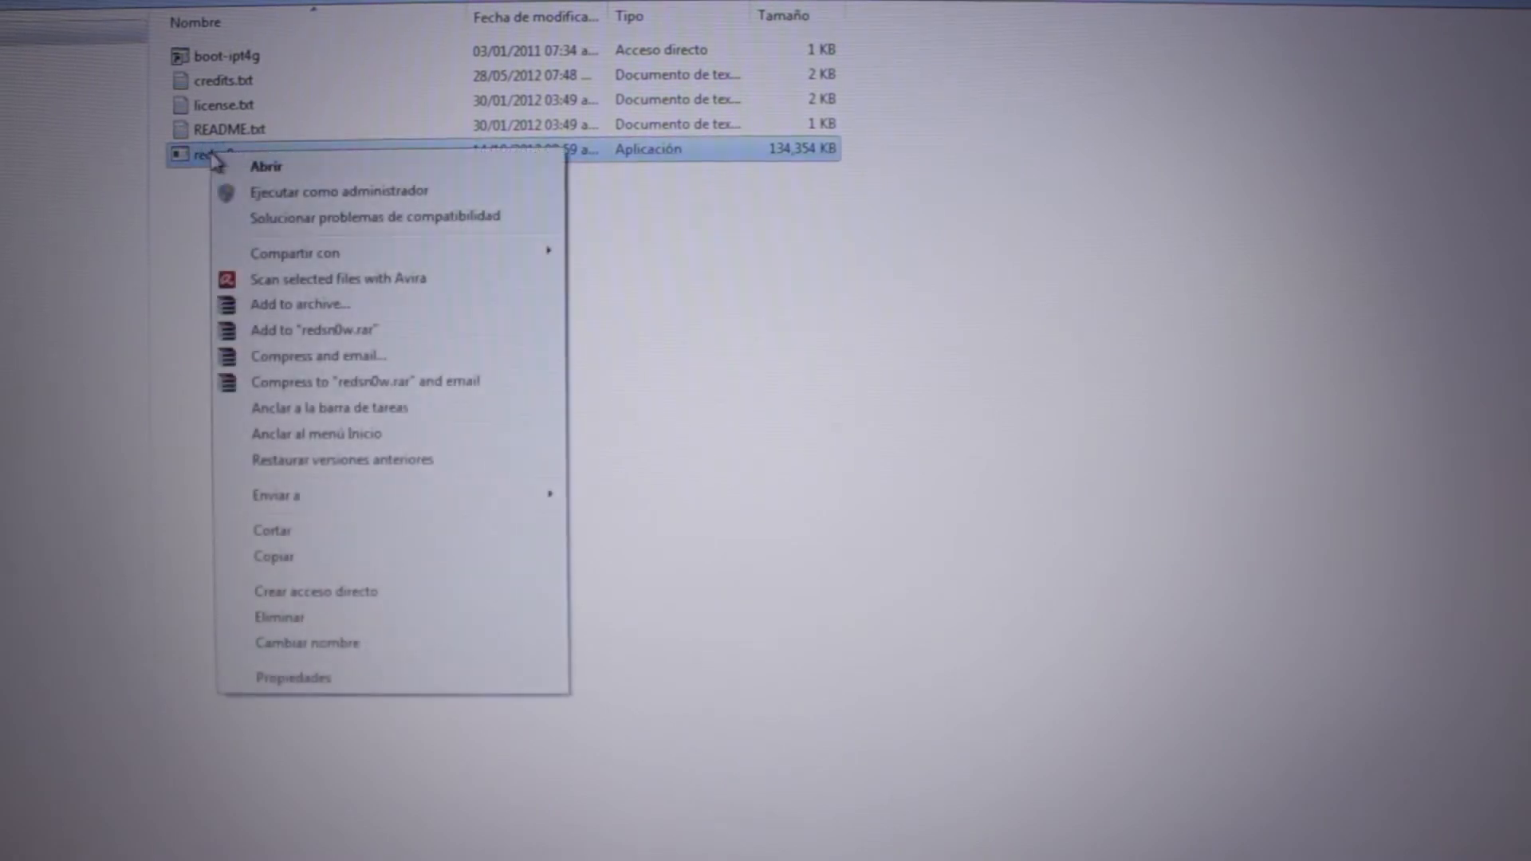
pyautogui.click(266, 166)
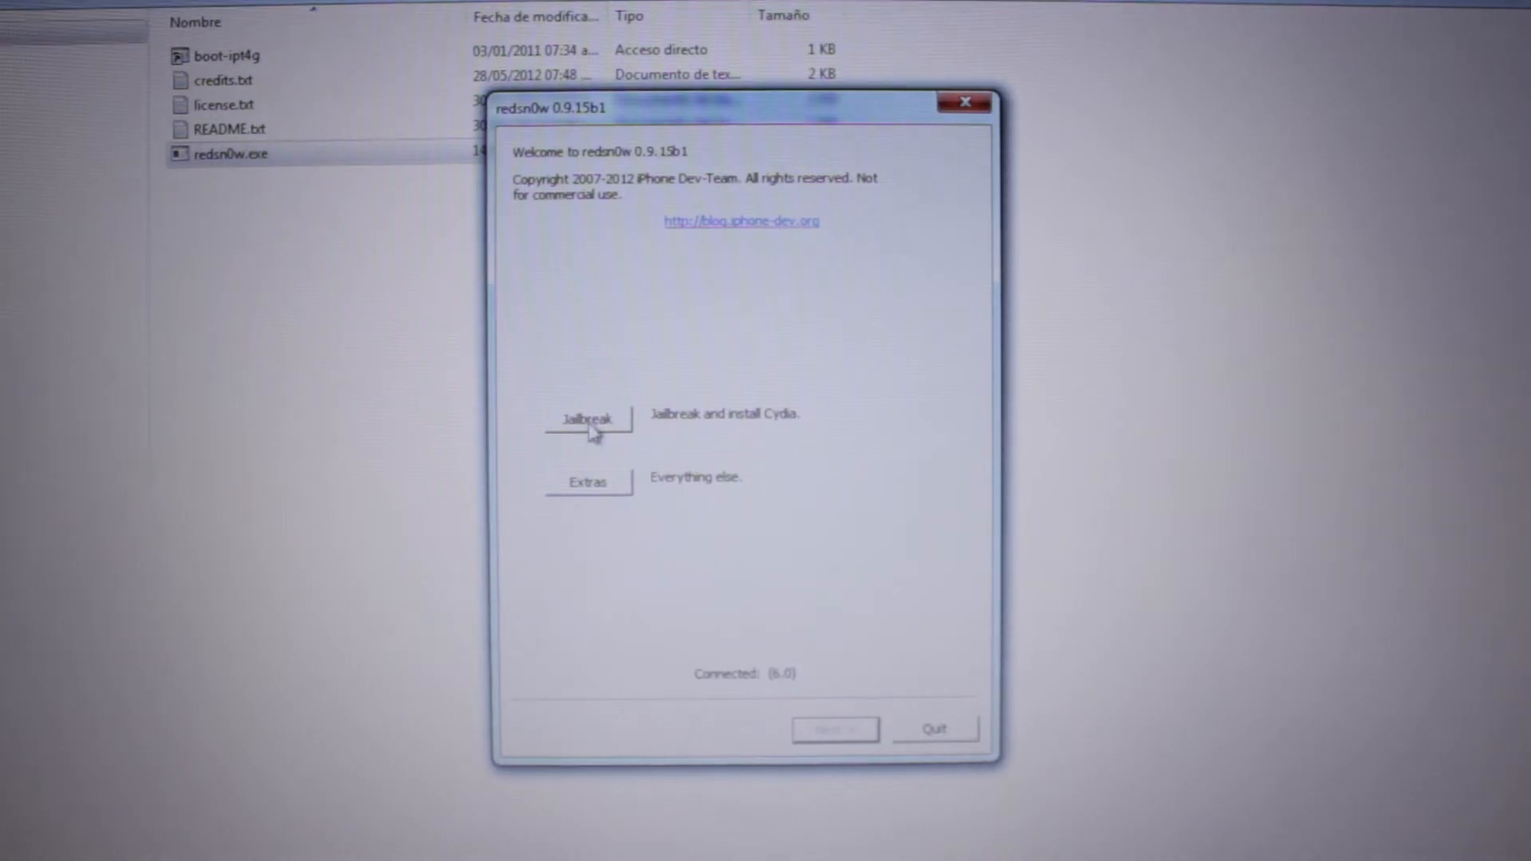
# - Begin the jailbreak, reaching the iPod4,1 iOS 6.0 options with Install Cydia checked
pyautogui.click(588, 419)
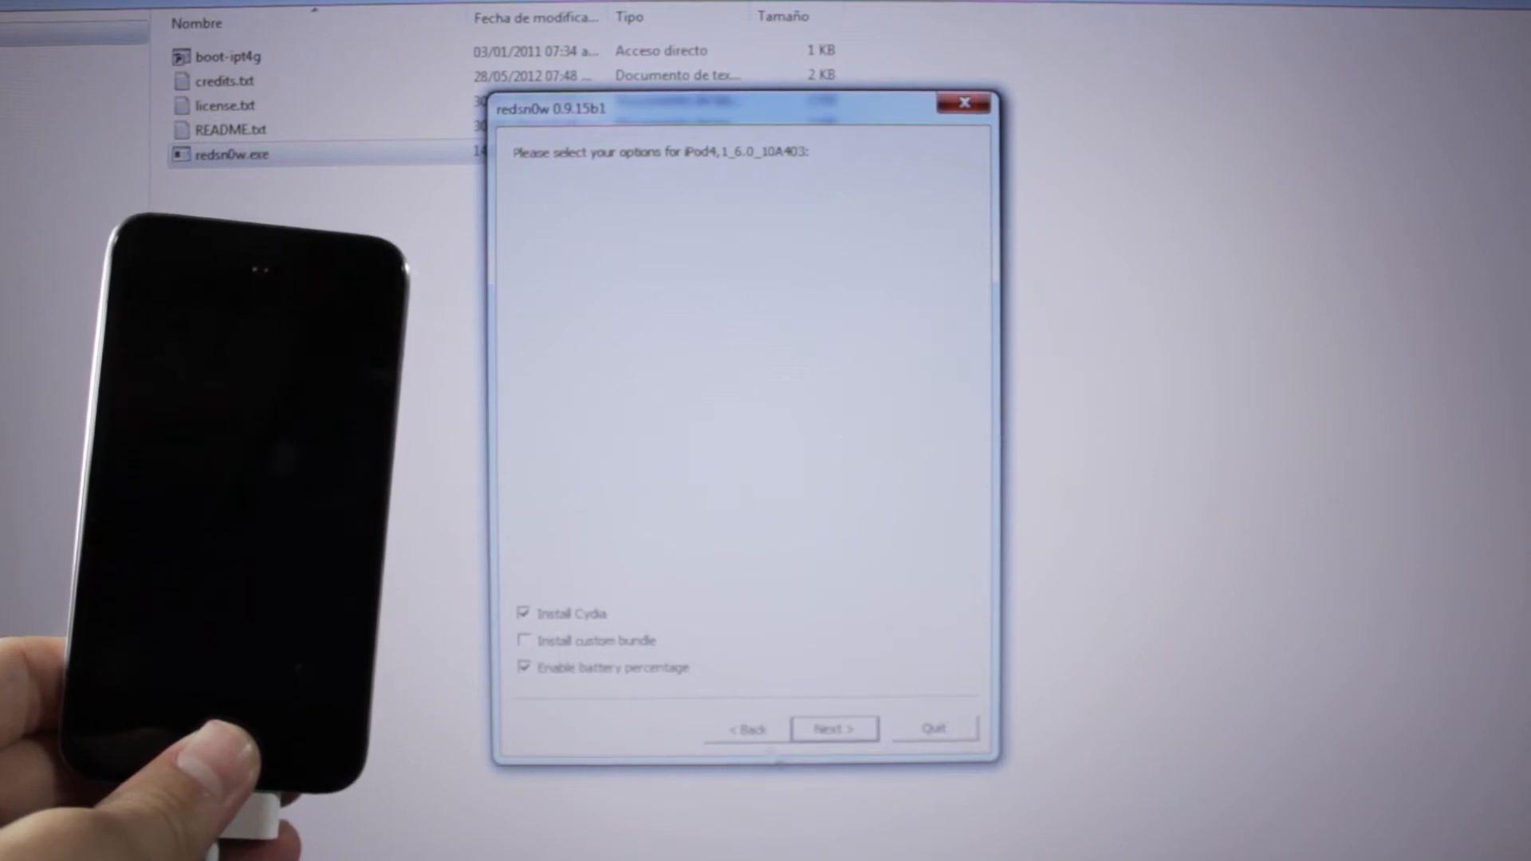
# - Run the jailbreak on the iPod and accept the tethered-jailbreak warning
pyautogui.click(832, 729)
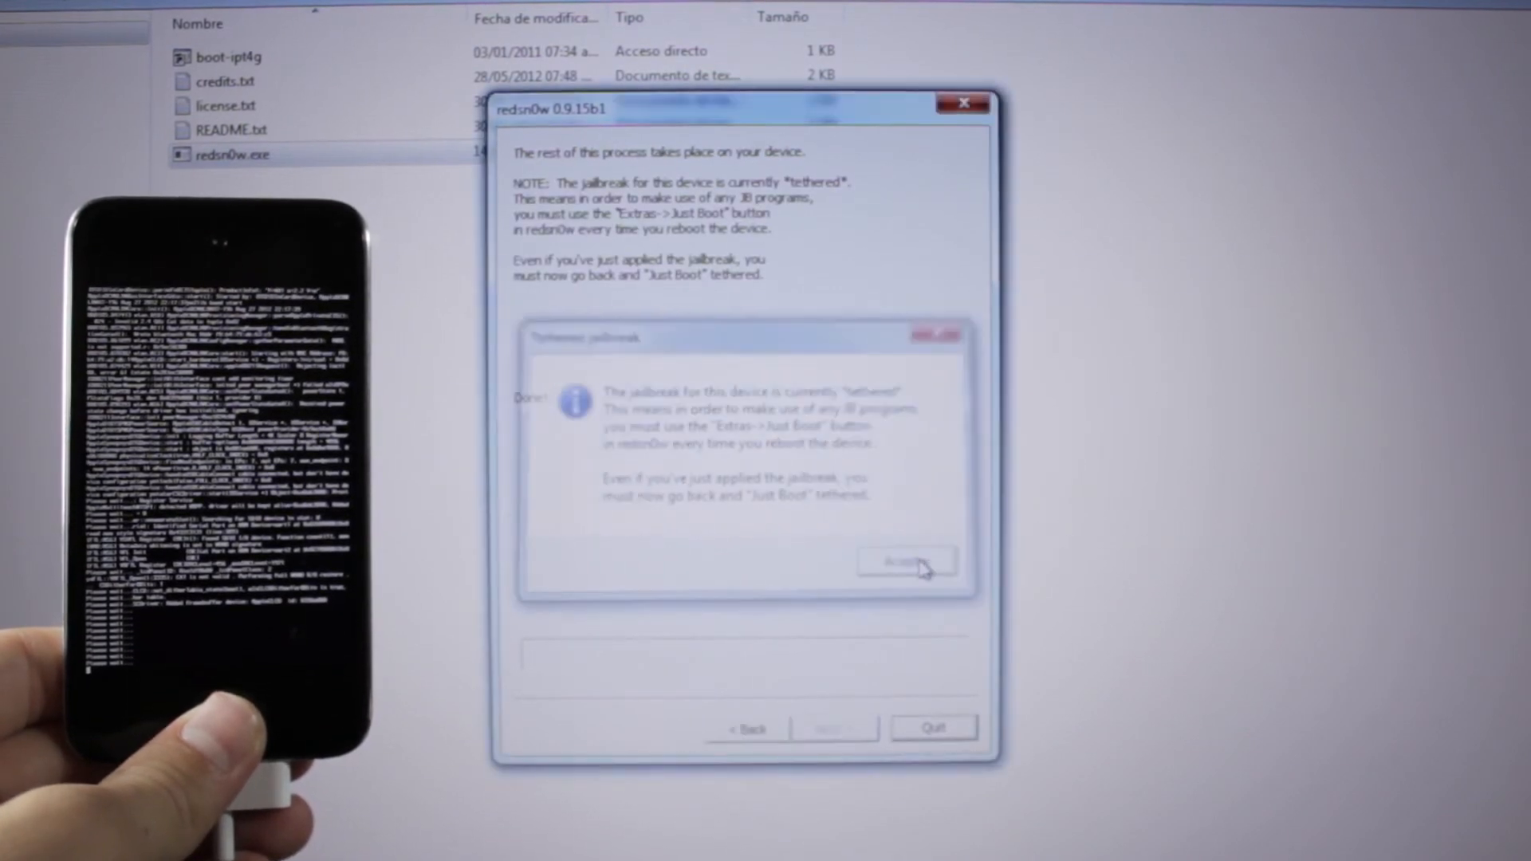
pyautogui.click(905, 561)
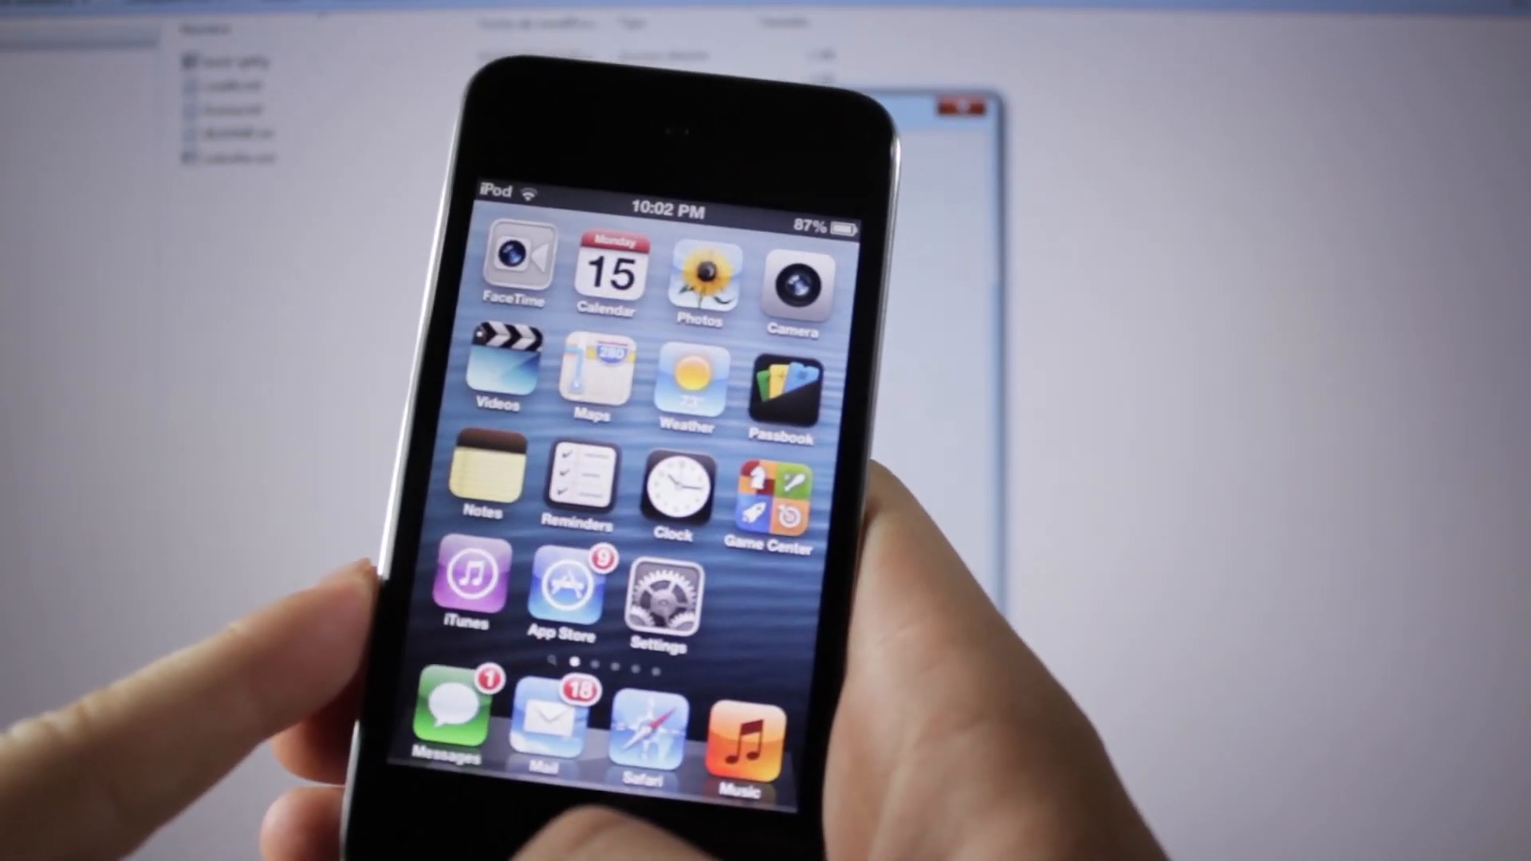
pyautogui.hscroll(-3)
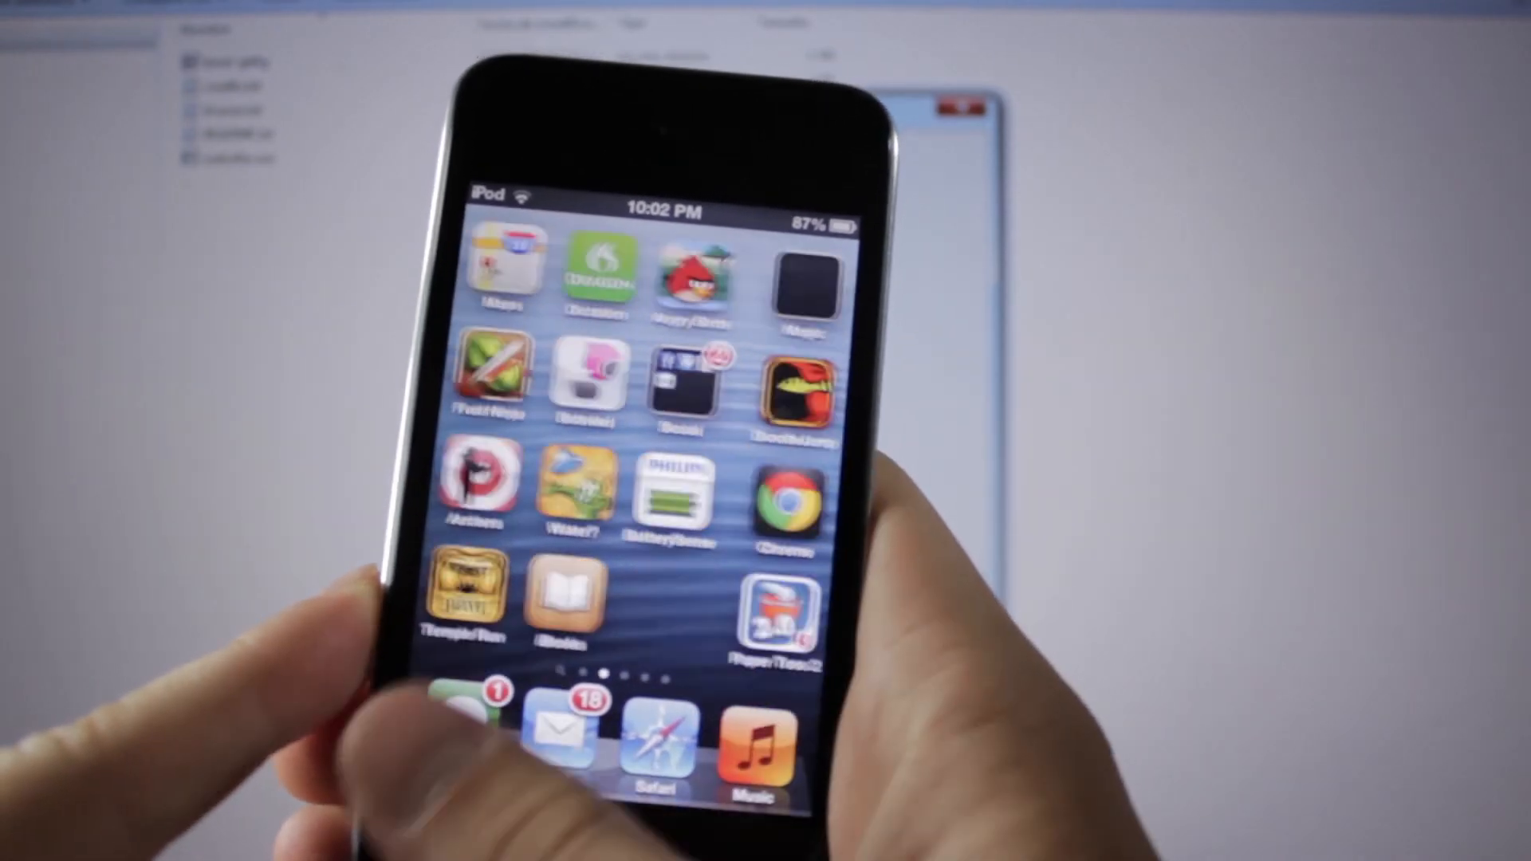
pyautogui.hscroll(-3)
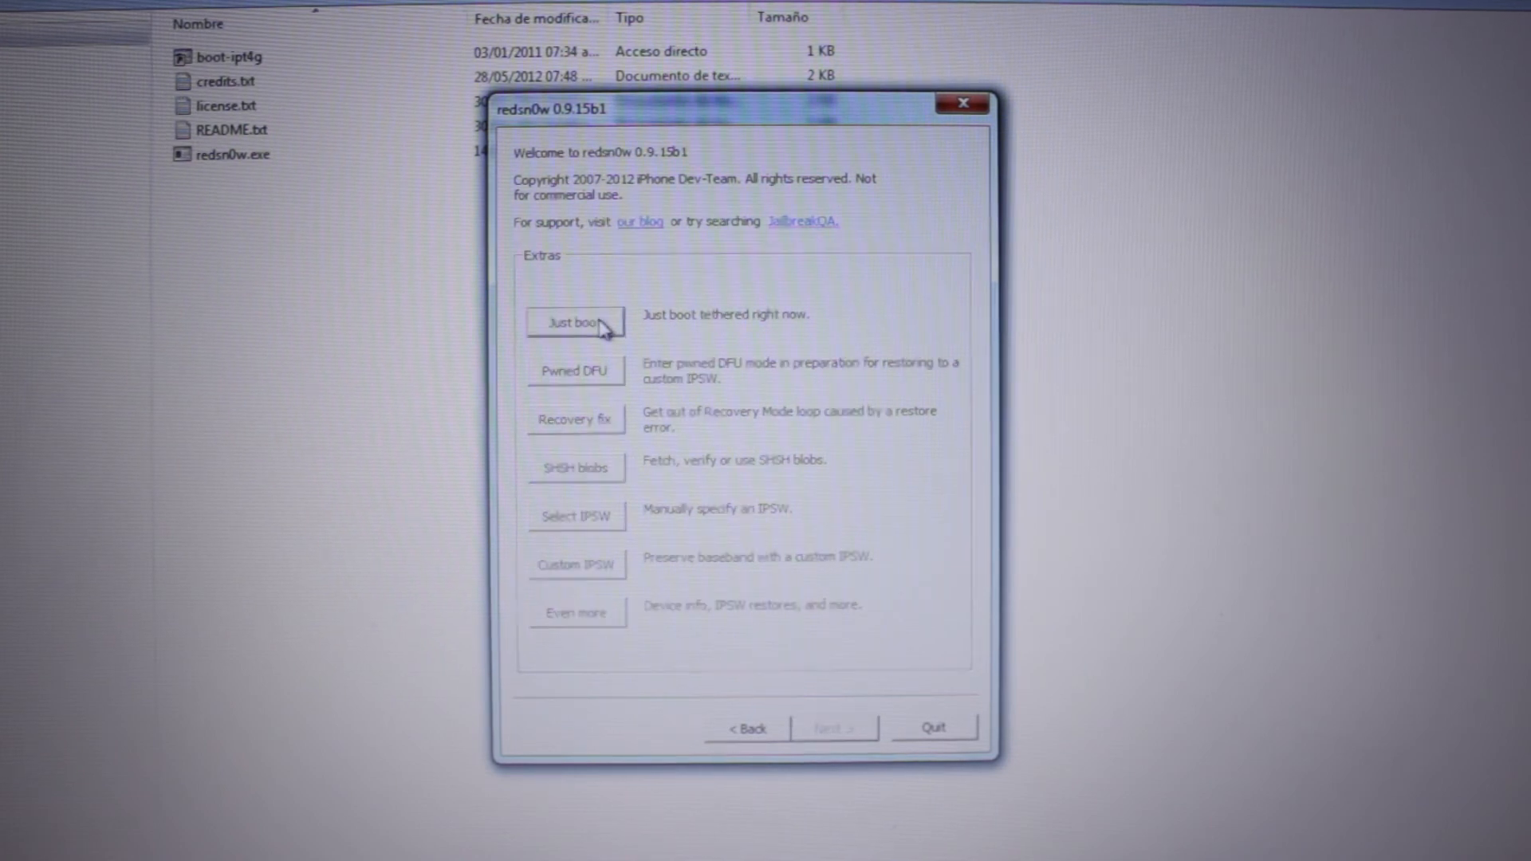
# - Just boot the iPod tethered, then choose Developer in Cydia's Who Are You? and confirm
pyautogui.click(574, 322)
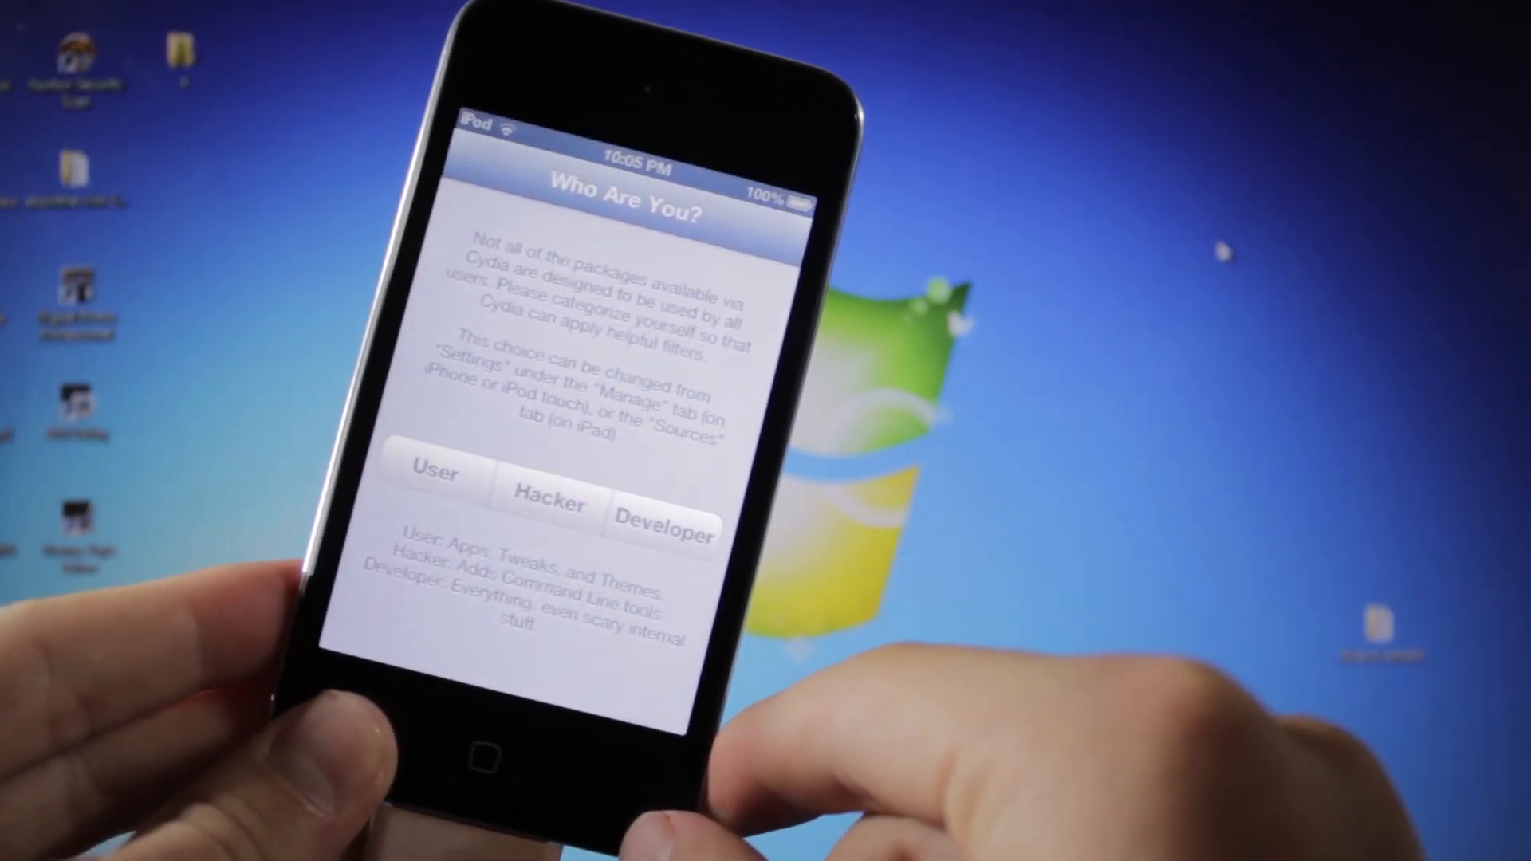
pyautogui.click(667, 532)
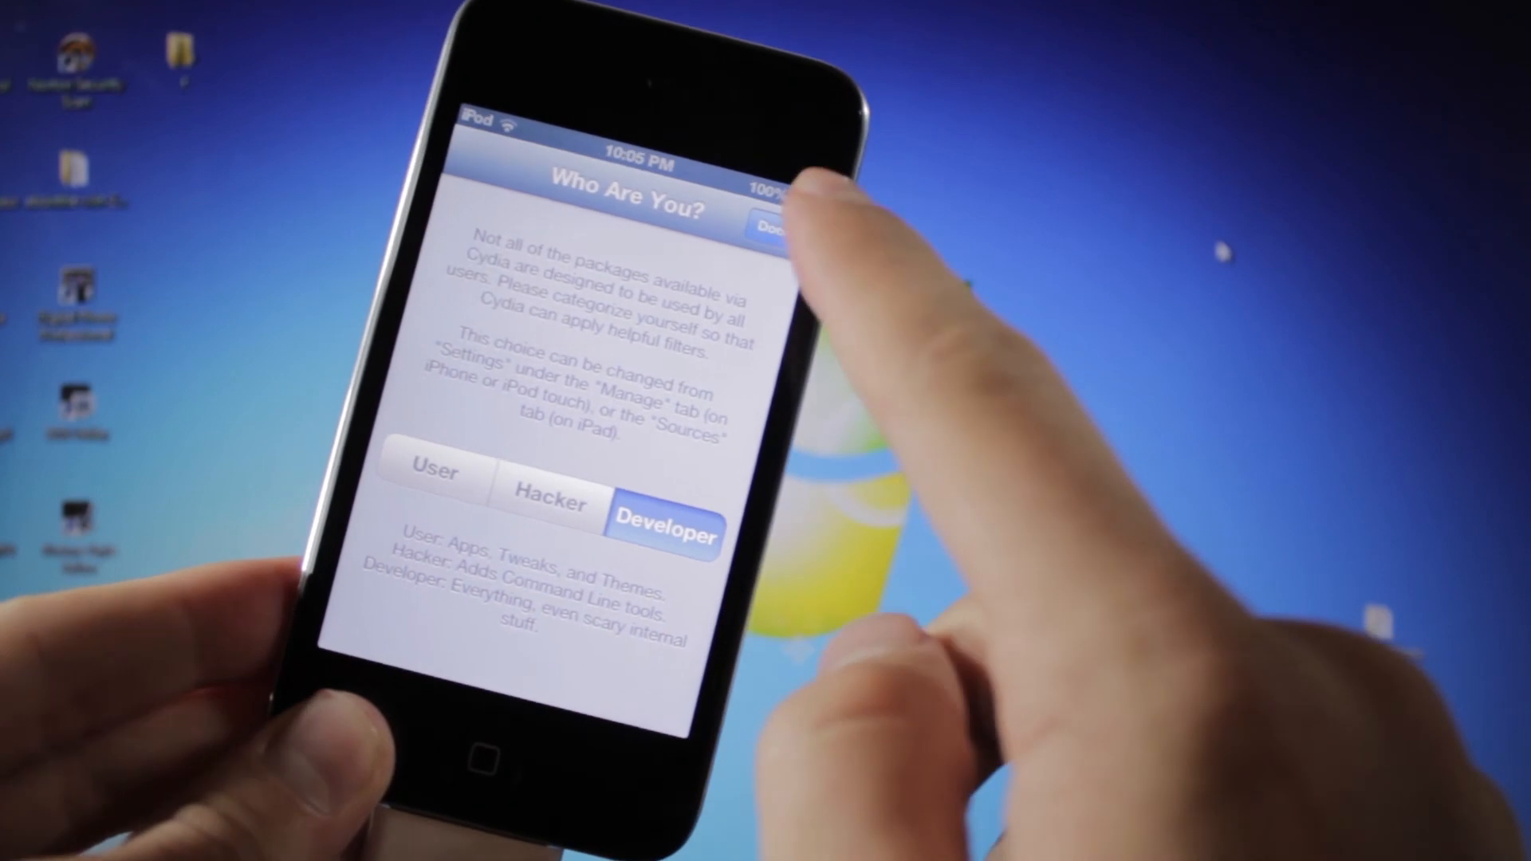
pyautogui.click(775, 227)
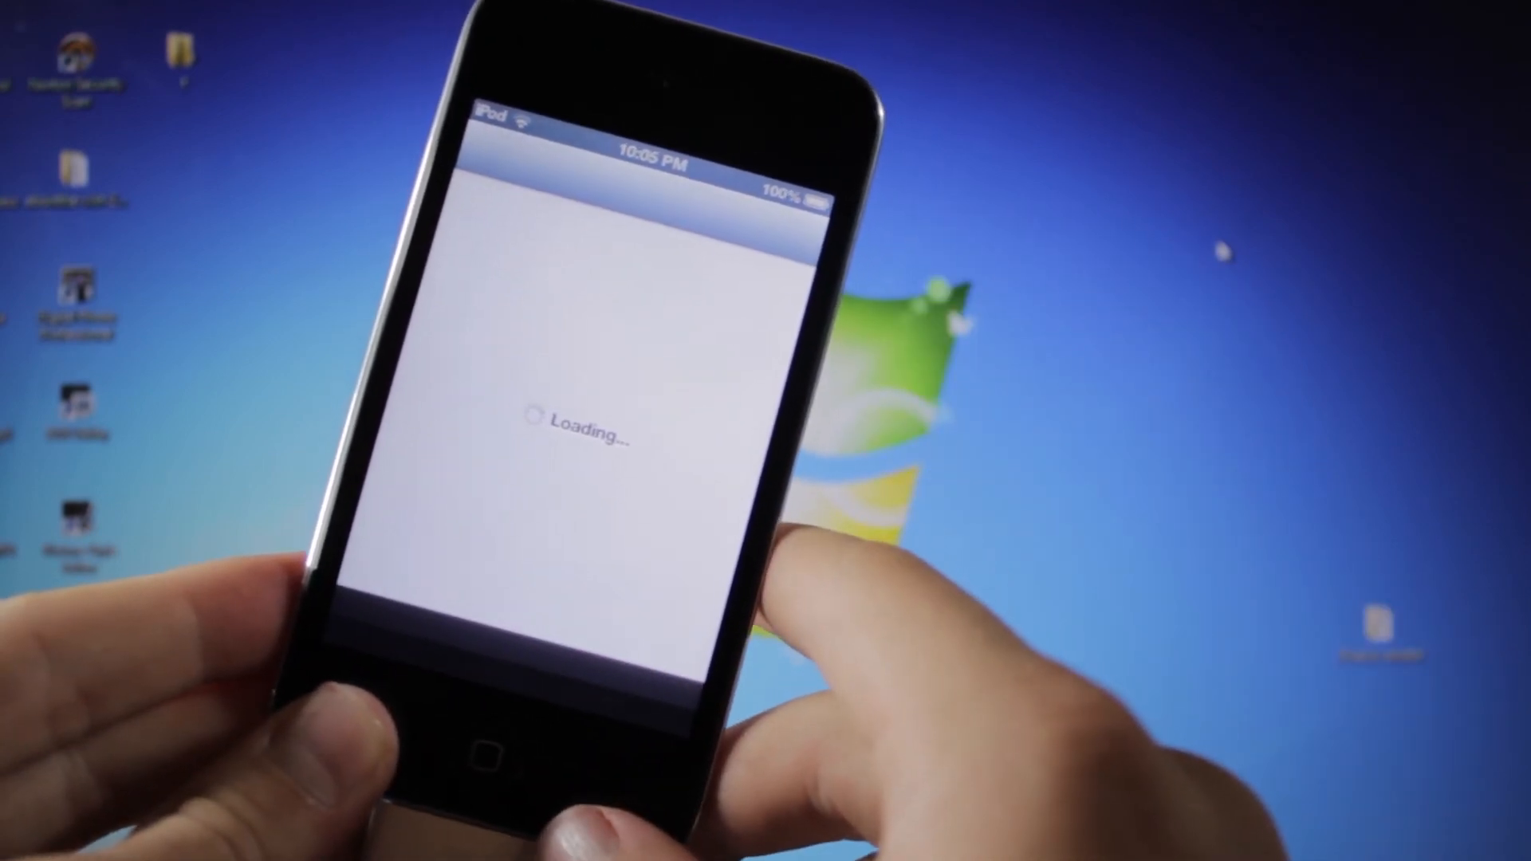